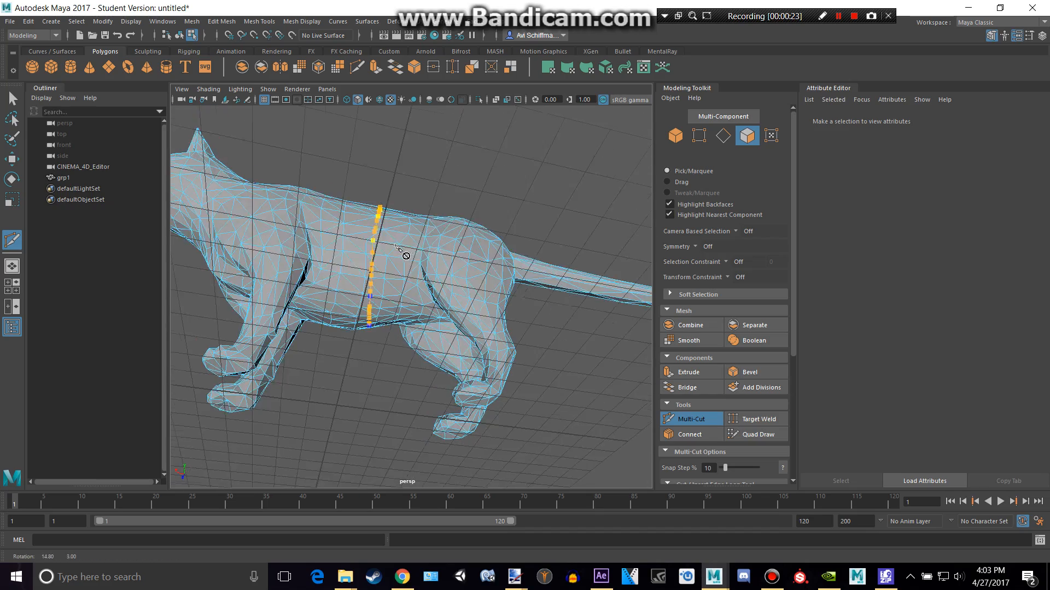
# Step: Cut a new edge loop across the cat's belly just behind the front legs with Multi-Cut
pyautogui.moveTo(401, 268); pyautogui.dragTo(442, 227)
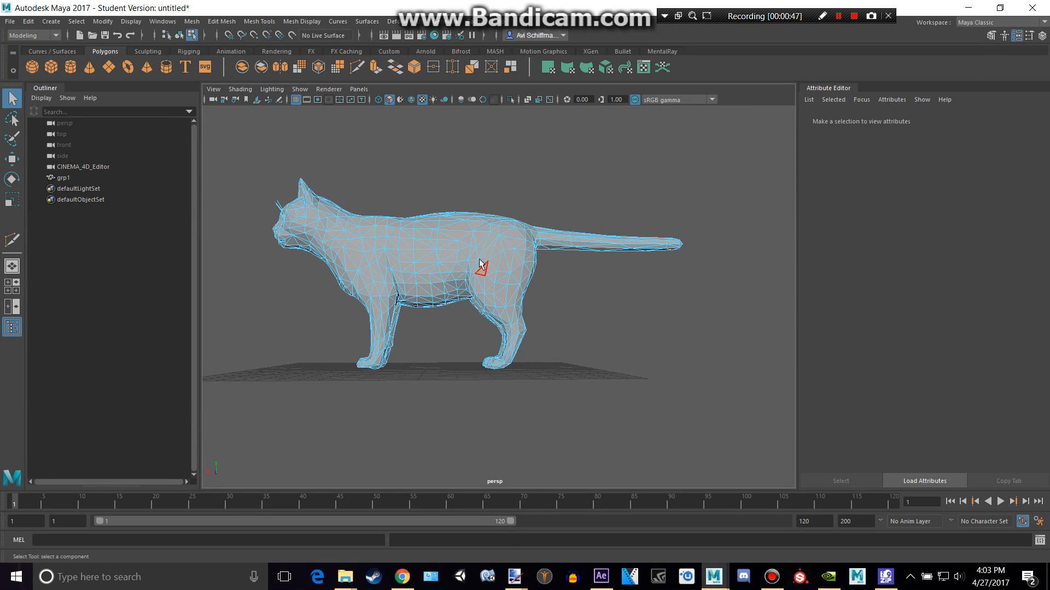
# Step: Select the rear-half faces behind the new cut, orbiting to confirm the whole region is picked
pyautogui.click(481, 267)
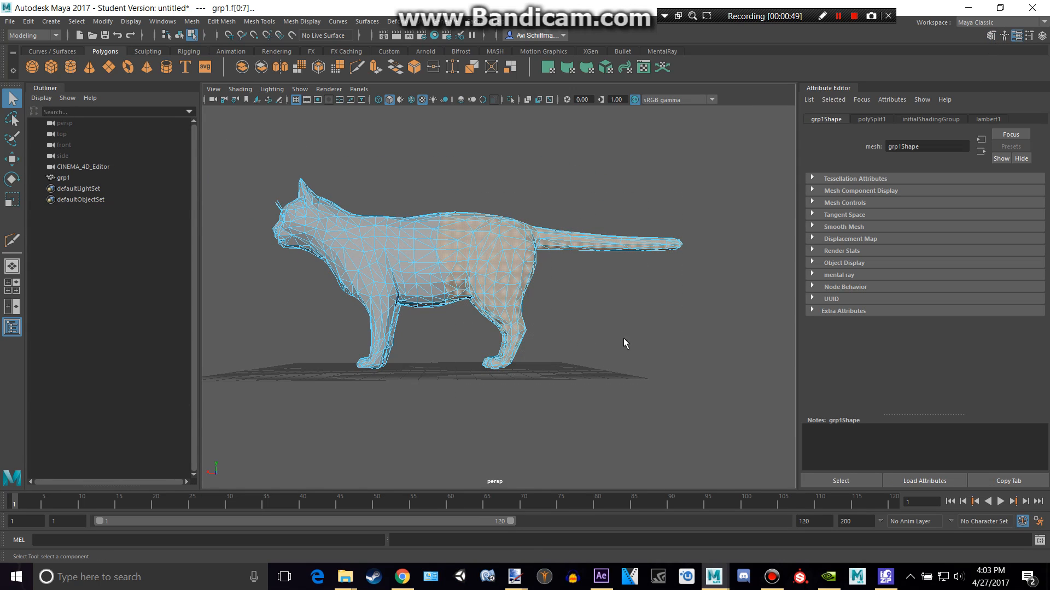
pyautogui.moveTo(622, 341); pyautogui.dragTo(489, 244)
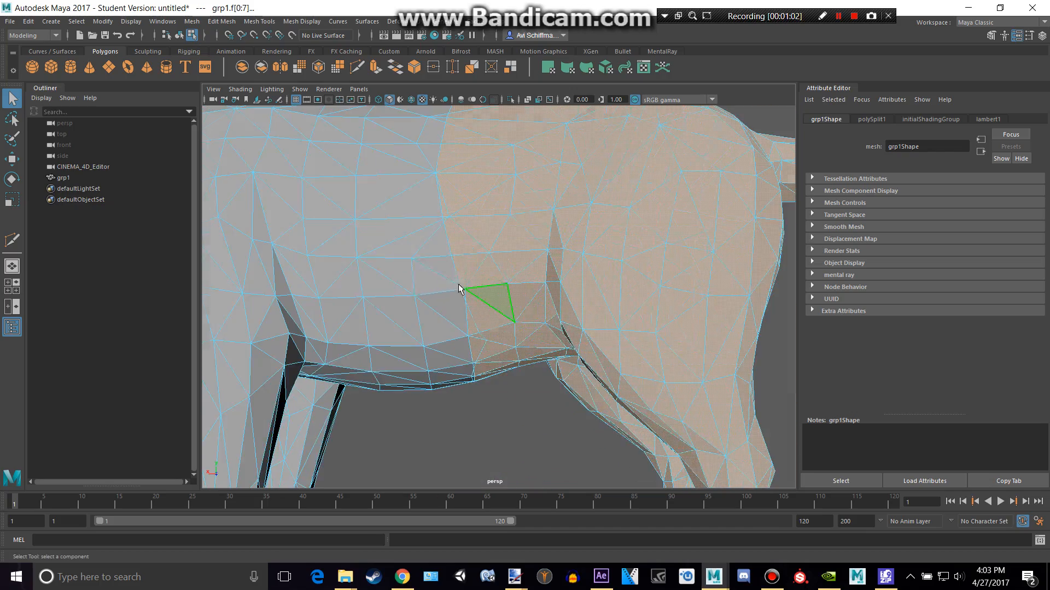
pyautogui.moveTo(458, 287); pyautogui.dragTo(388, 226)
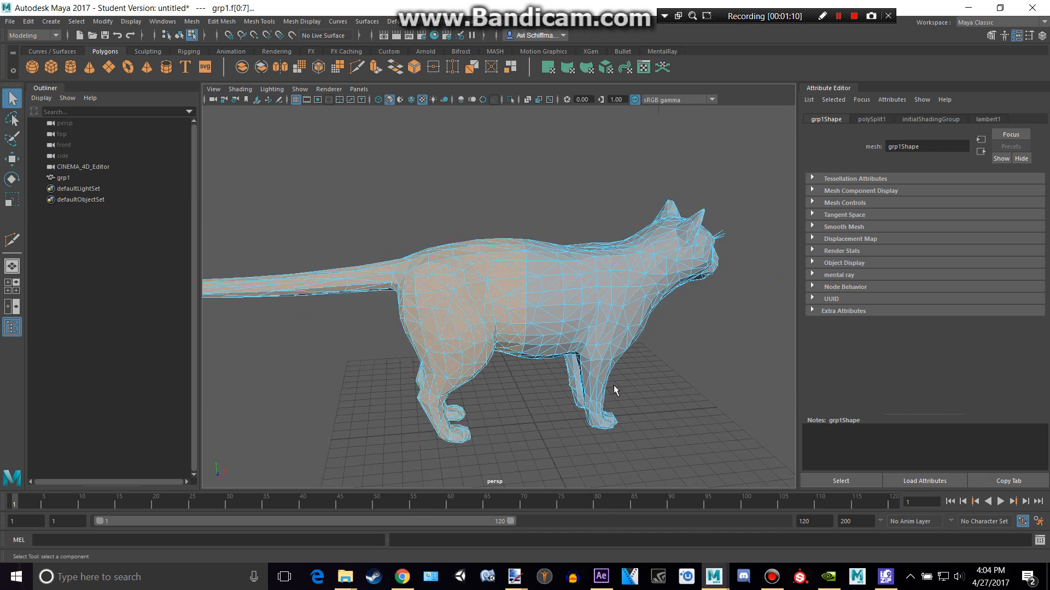
# Step: Test-pull the rear half with Move, then run Edit Mesh > Detach on the selected faces
pyautogui.click(11, 159)
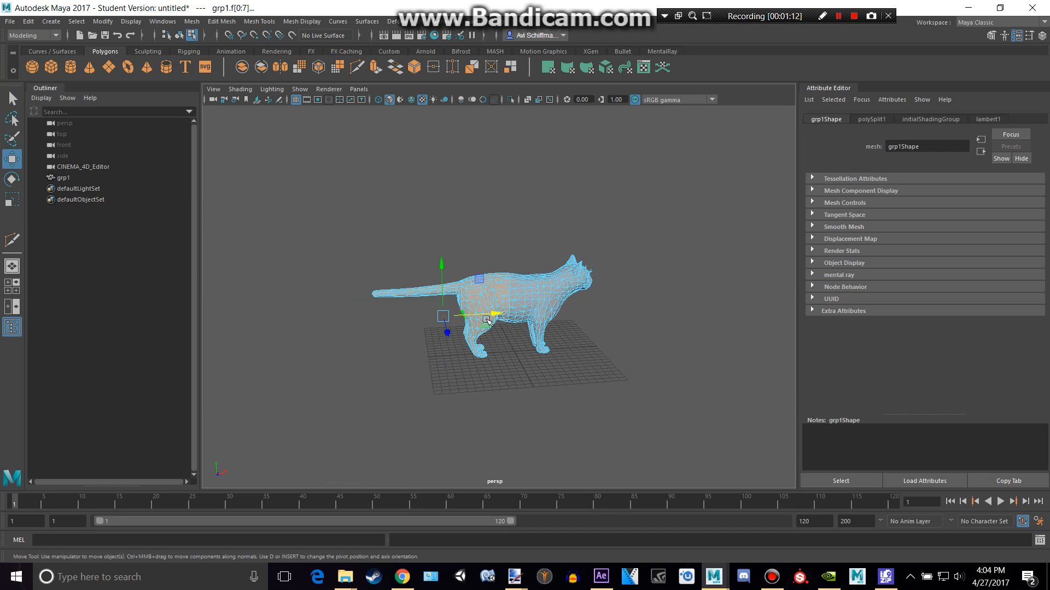
pyautogui.moveTo(485, 318); pyautogui.dragTo(272, 326)
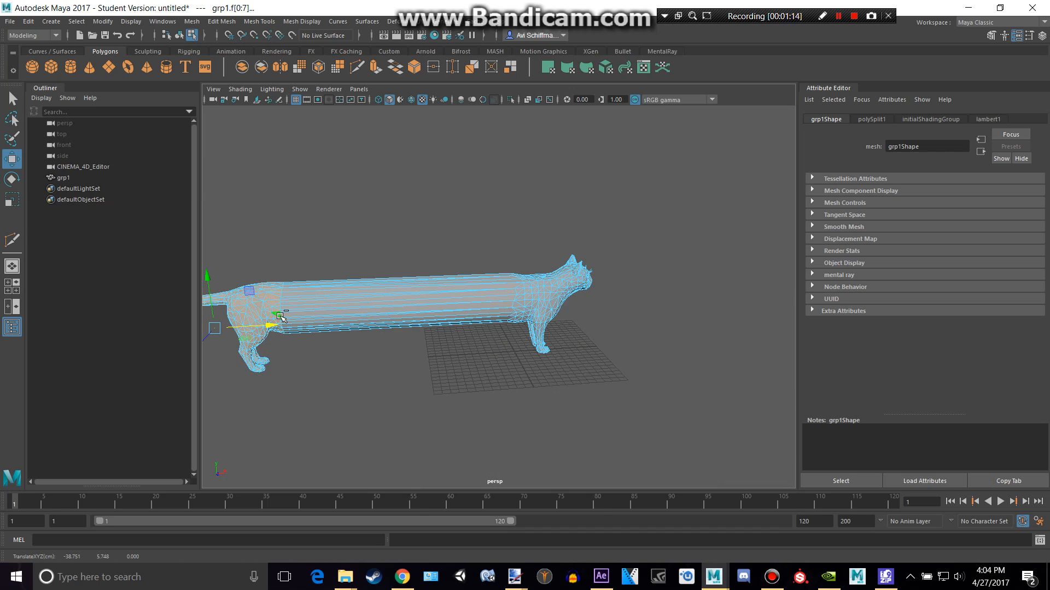
pyautogui.click(221, 20)
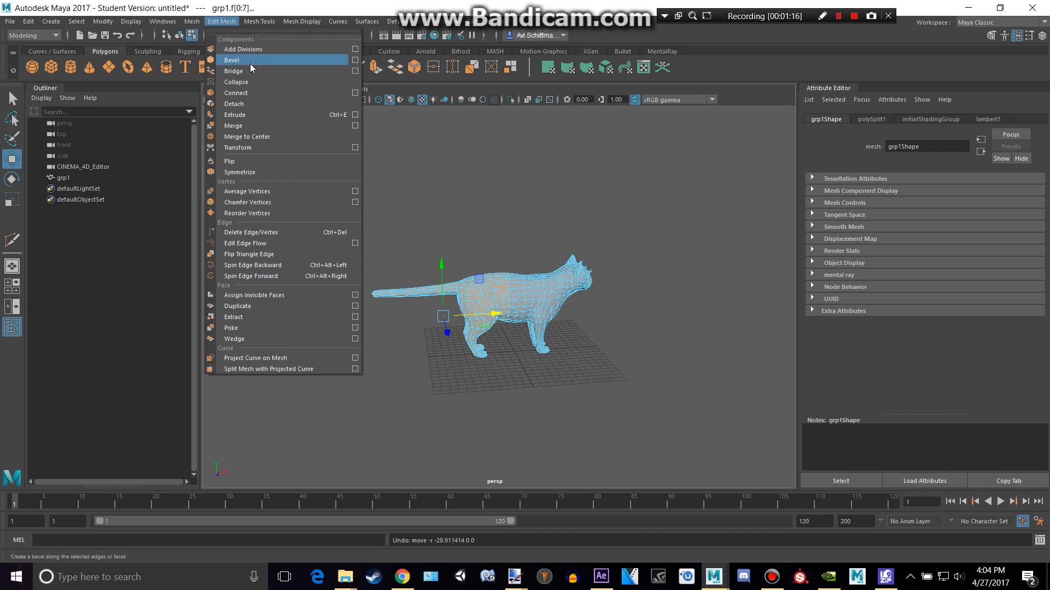
pyautogui.click(232, 59)
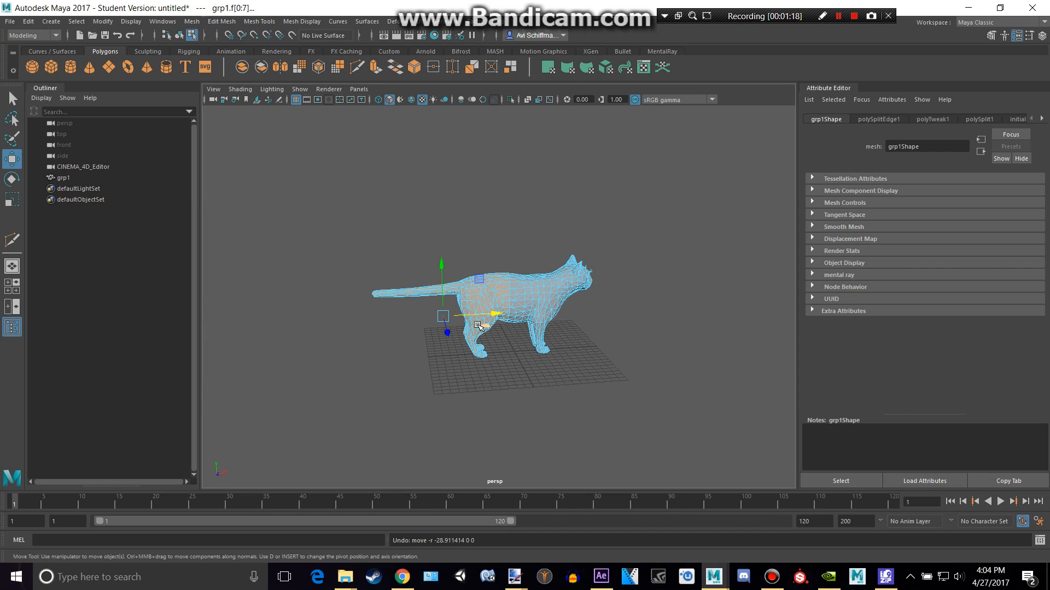